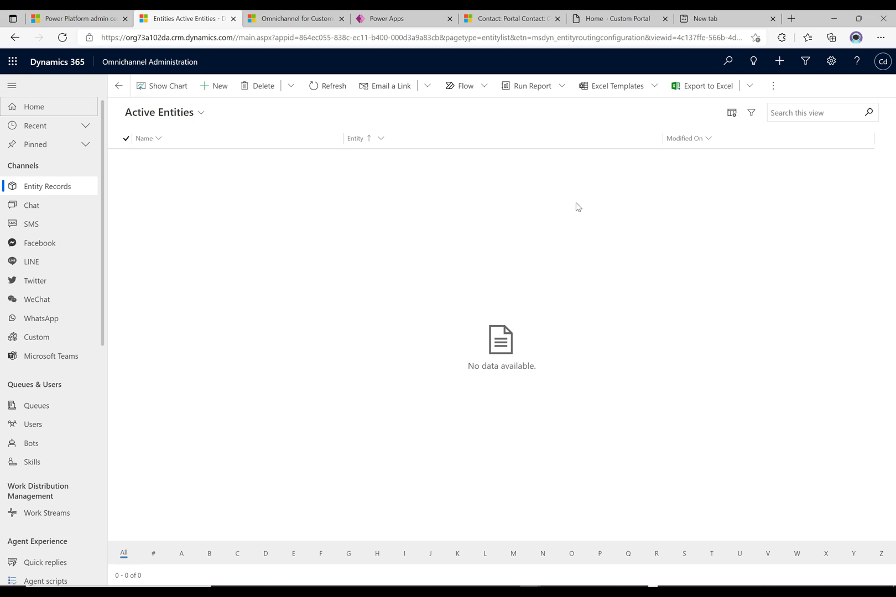
pyautogui.moveTo(416, 304)
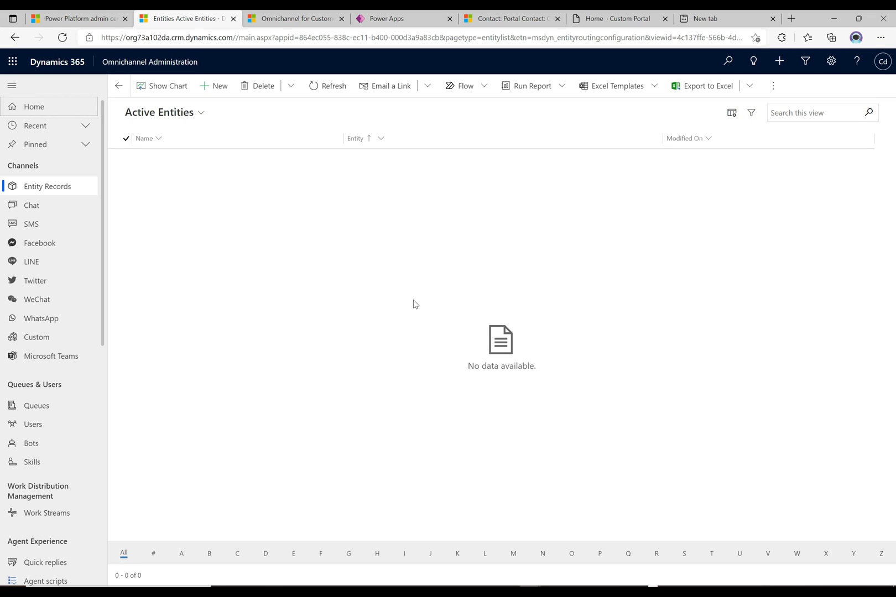
pyautogui.moveTo(209, 351)
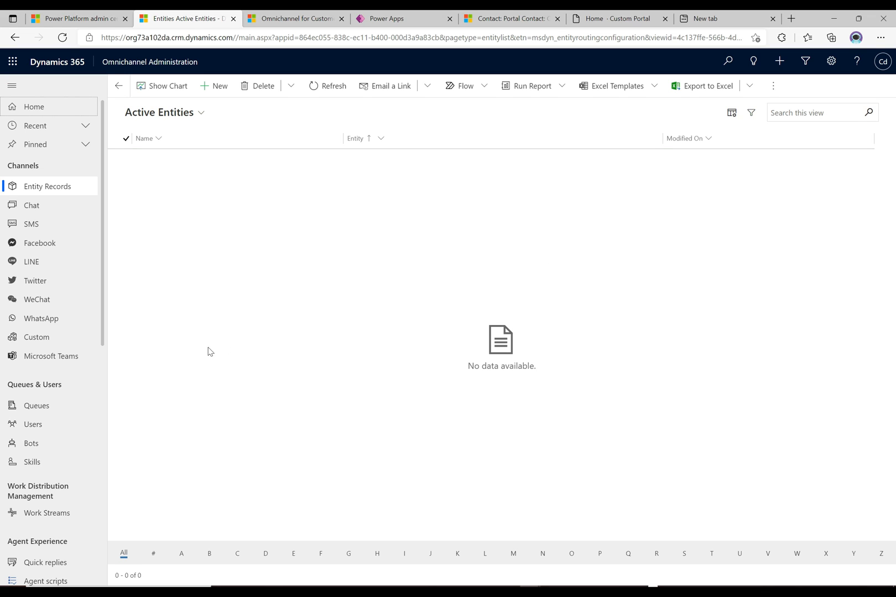
# Open the Sentiment analysis record under Settings with real-time monitoring and slightly negative thresholds
pyautogui.scroll(-3)
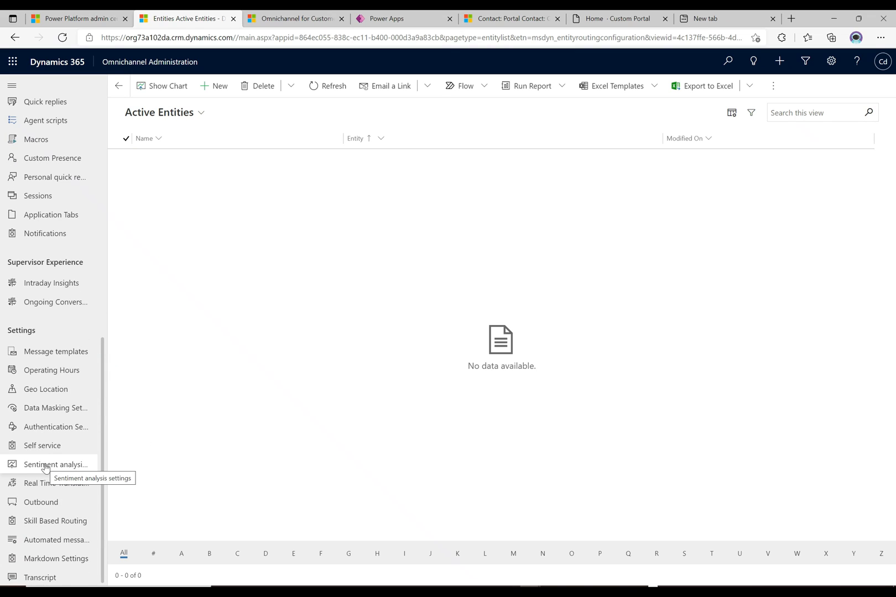
pyautogui.click(55, 465)
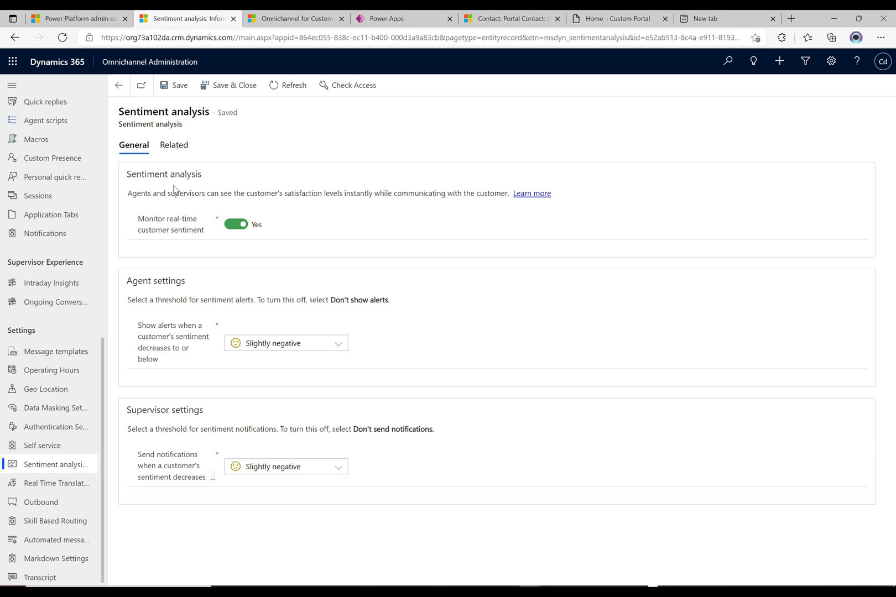
pyautogui.moveTo(173, 203)
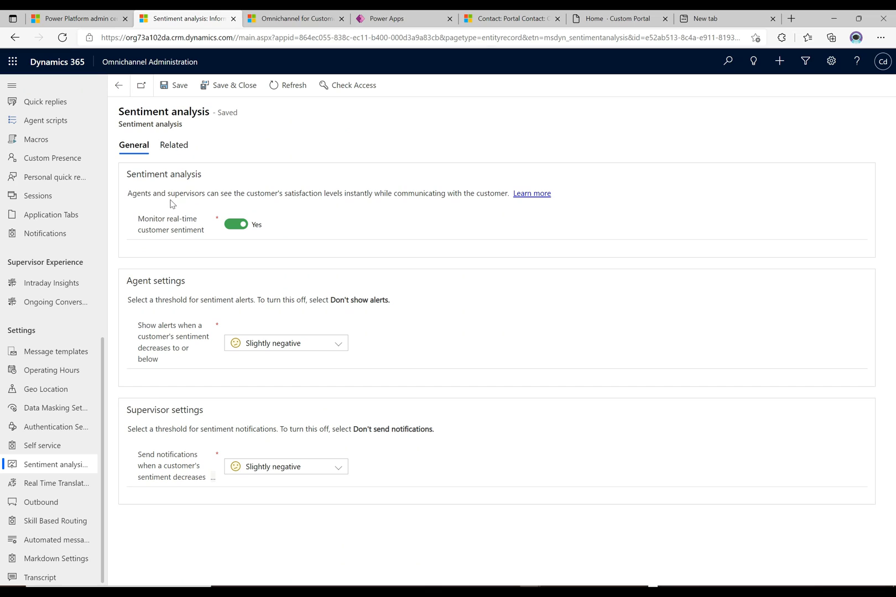
pyautogui.moveTo(277, 210)
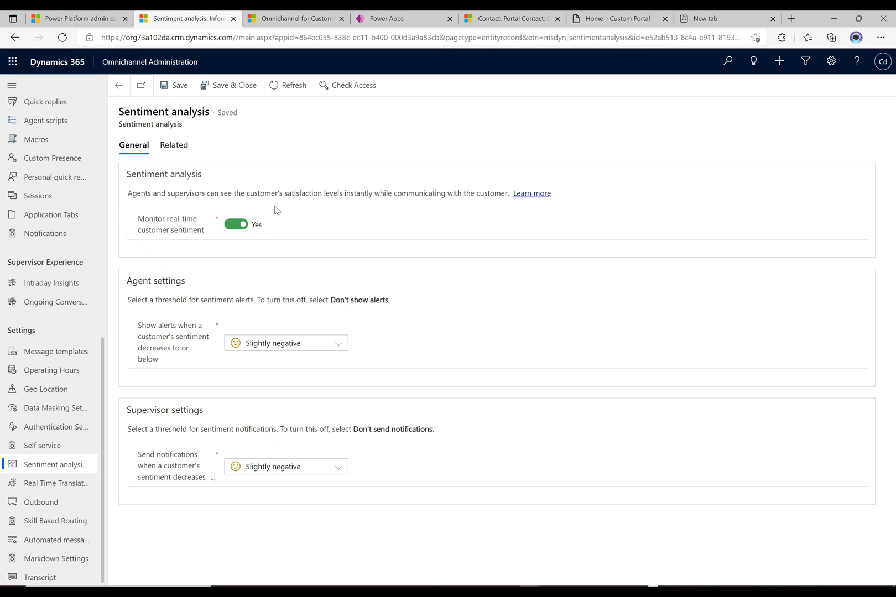
pyautogui.moveTo(410, 206)
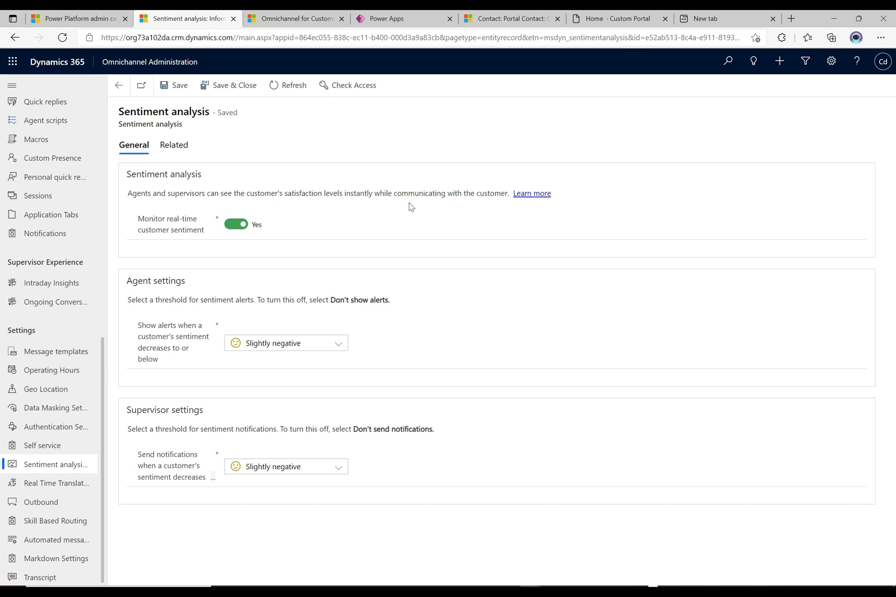
pyautogui.moveTo(505, 211)
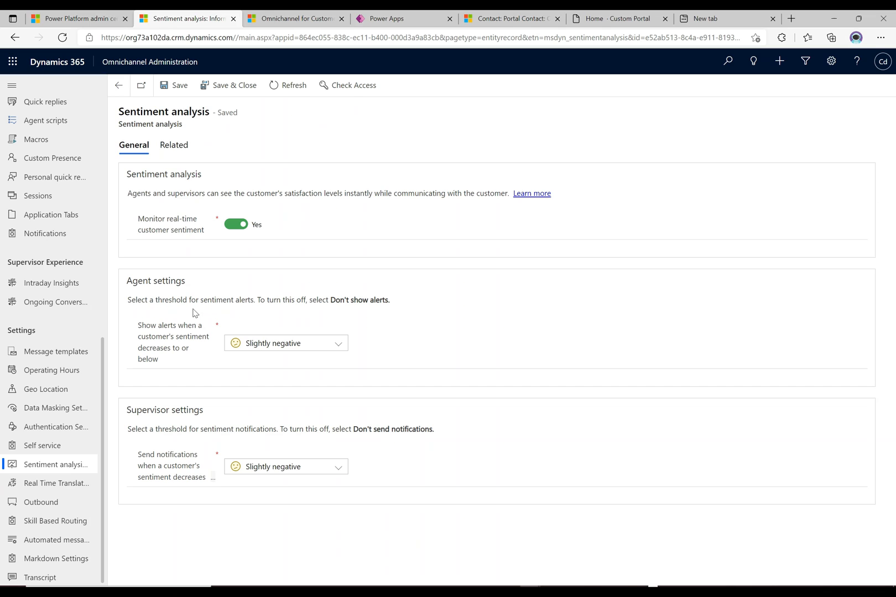
pyautogui.moveTo(301, 319)
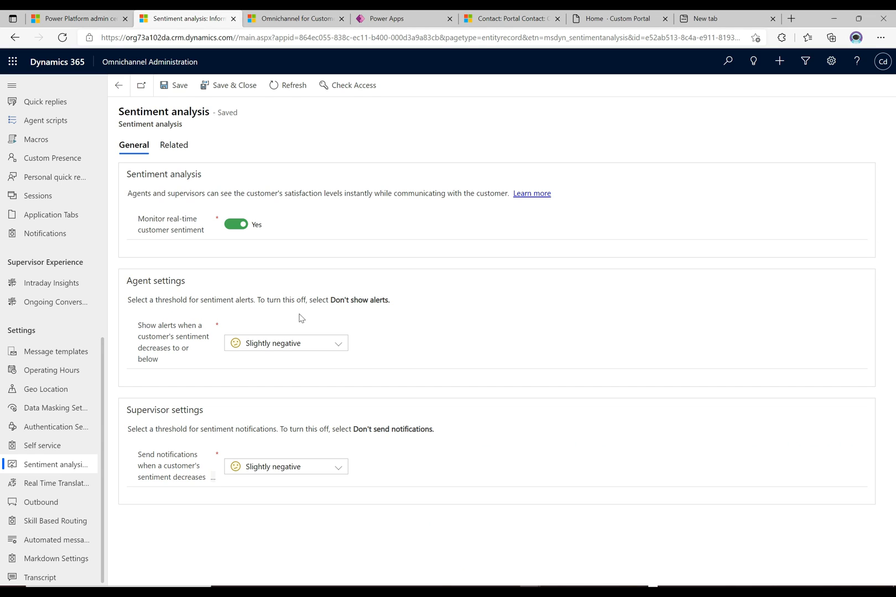
pyautogui.moveTo(332, 348)
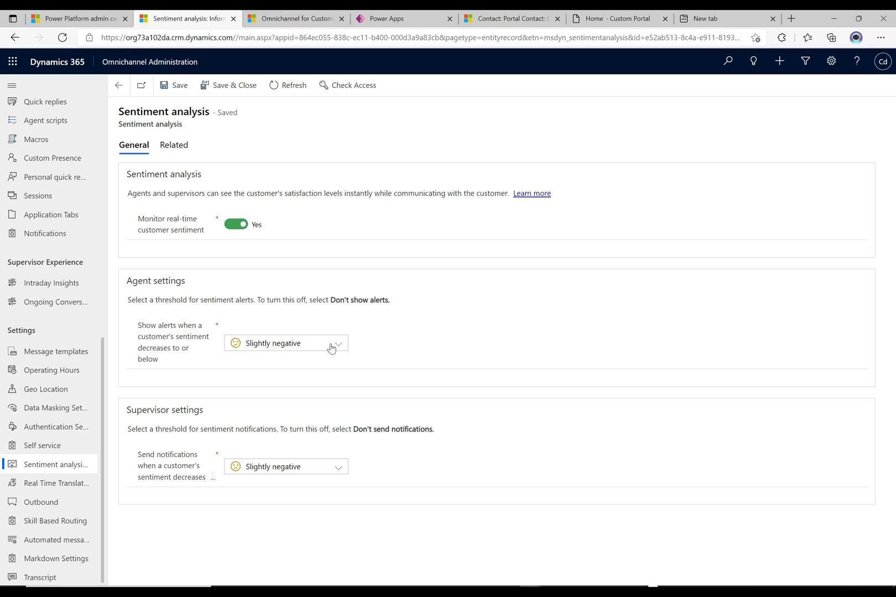
pyautogui.click(285, 343)
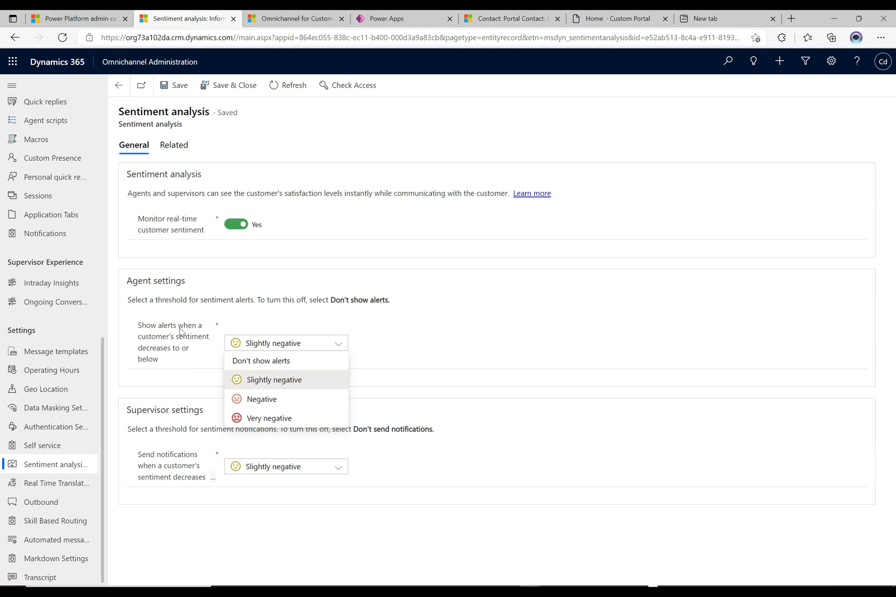
pyautogui.moveTo(183, 363)
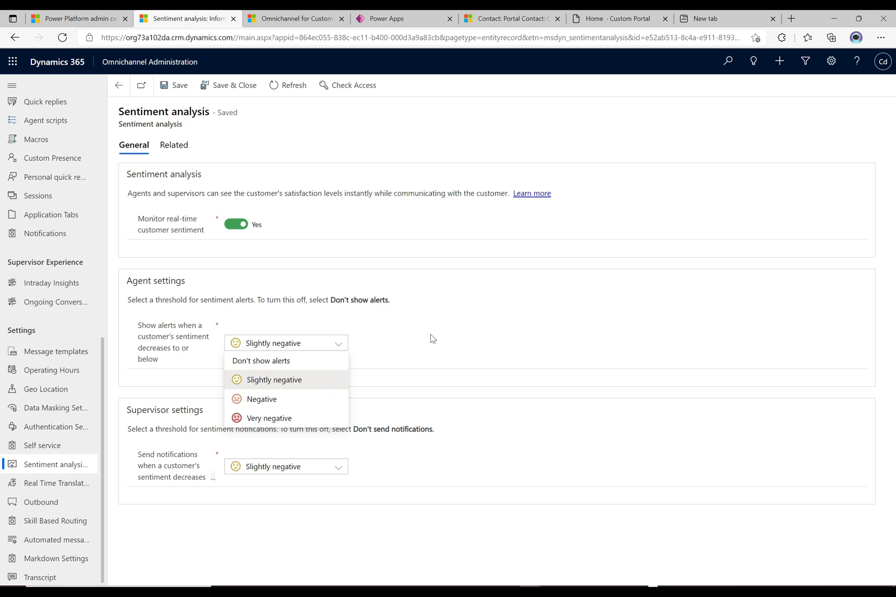
pyautogui.moveTo(248, 390)
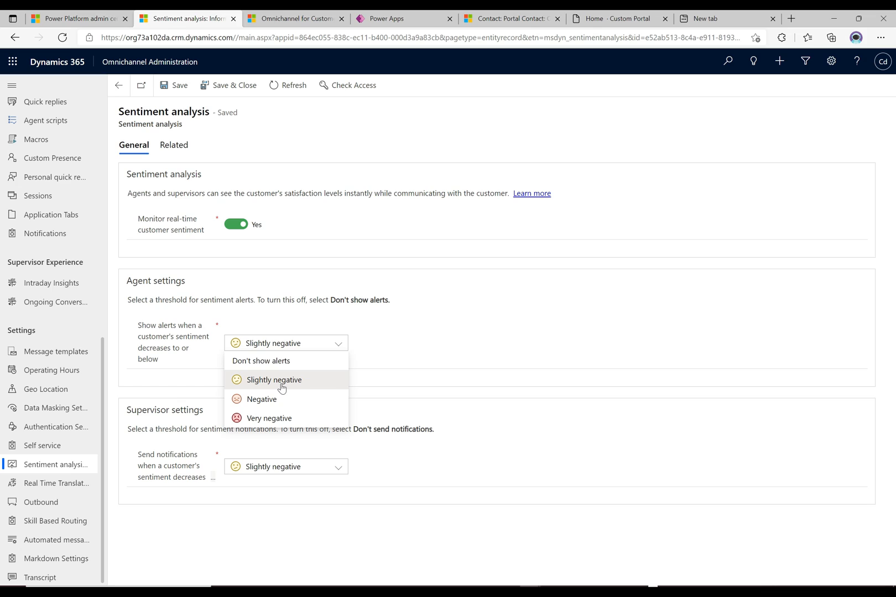
pyautogui.moveTo(291, 386)
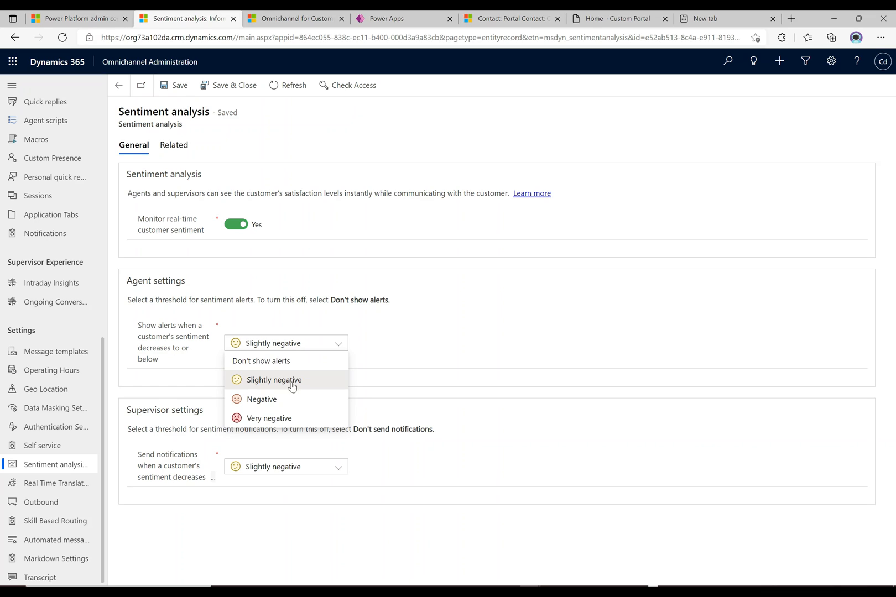
pyautogui.moveTo(297, 391)
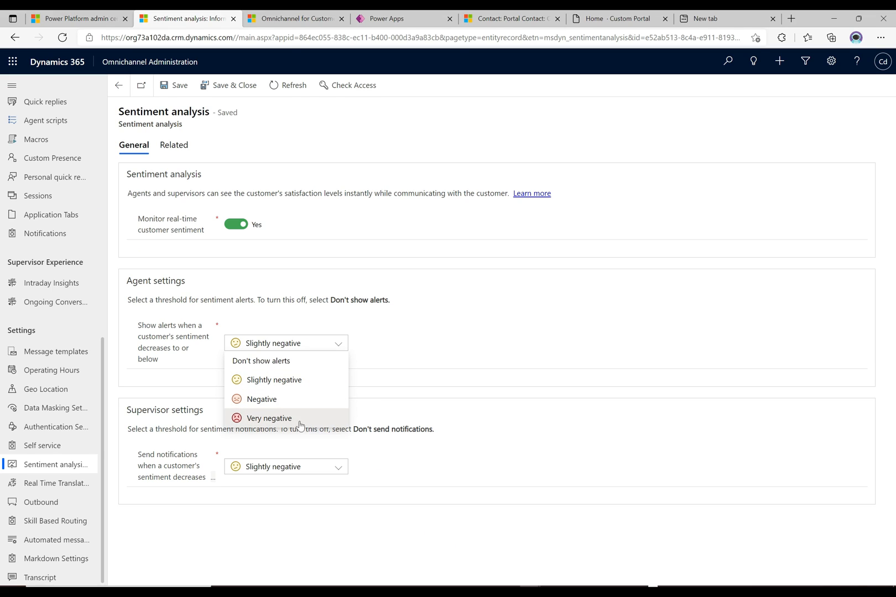
pyautogui.moveTo(312, 419)
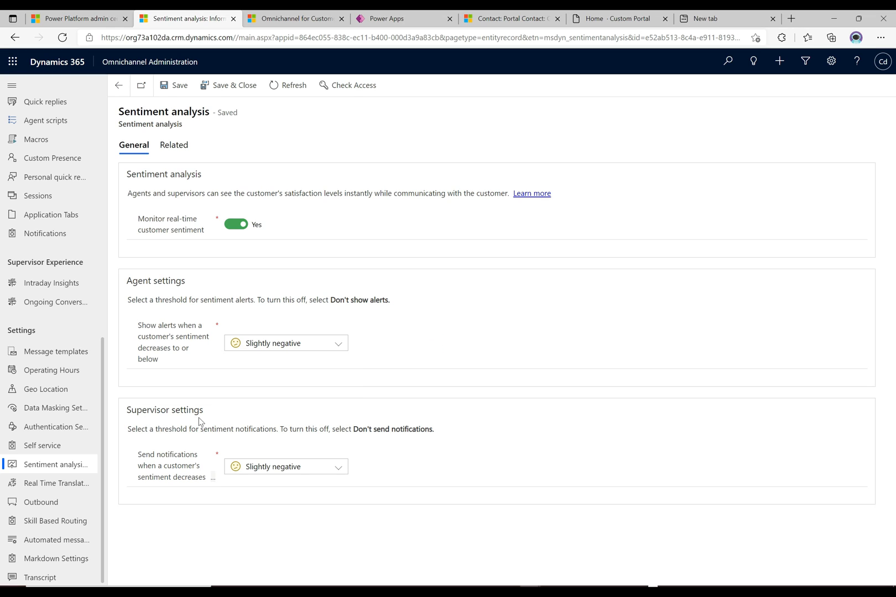
pyautogui.moveTo(166, 517)
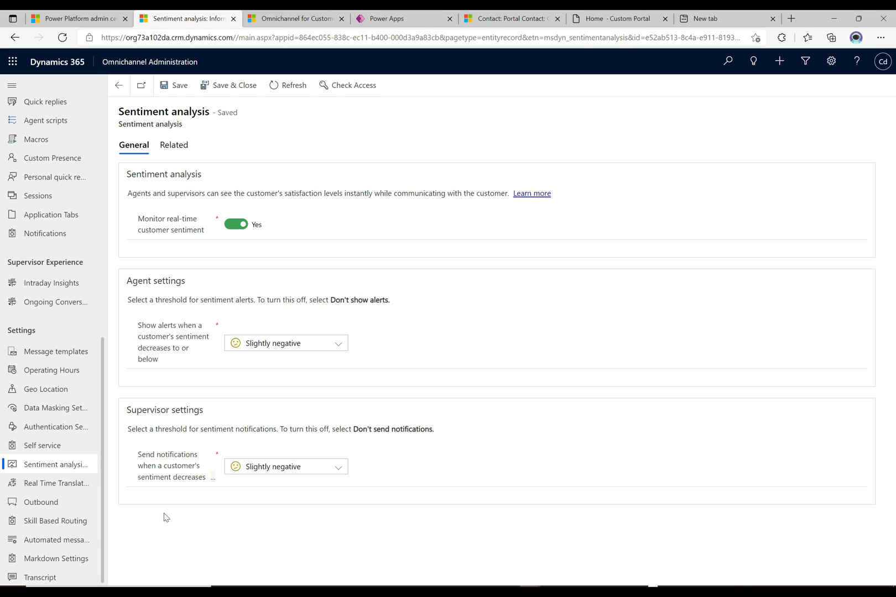
pyautogui.moveTo(339, 470)
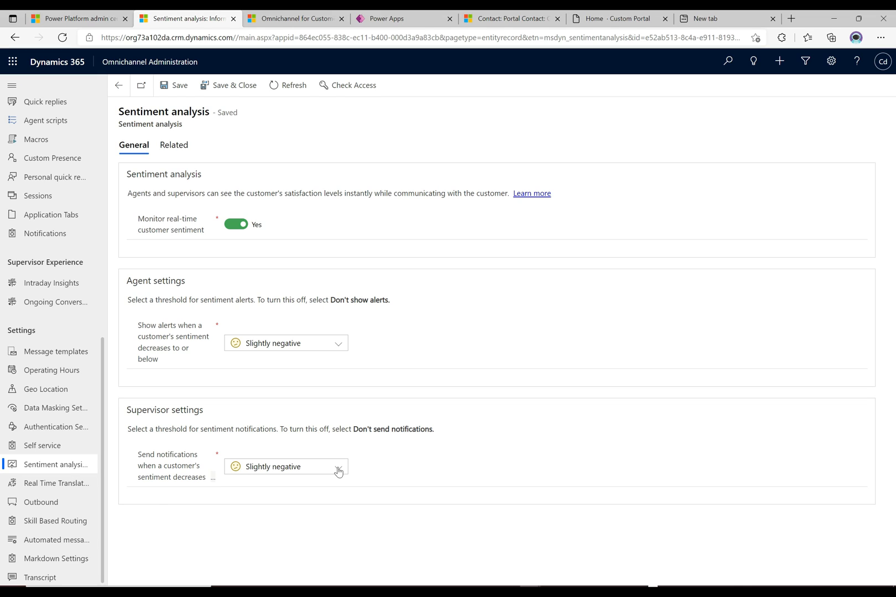
# Review the supervisor notification threshold choices, then switch to the Home - Custom Portal page
pyautogui.click(285, 467)
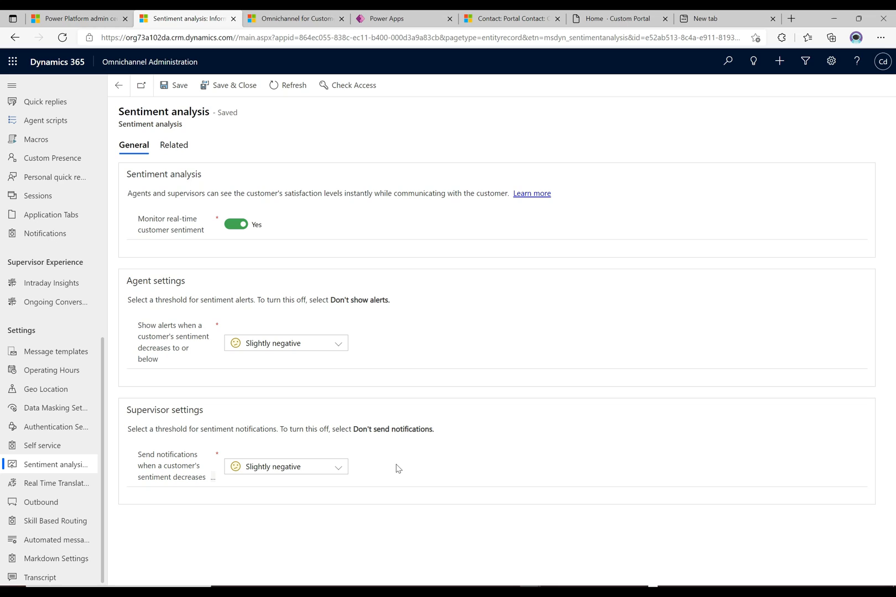
pyautogui.moveTo(282, 185)
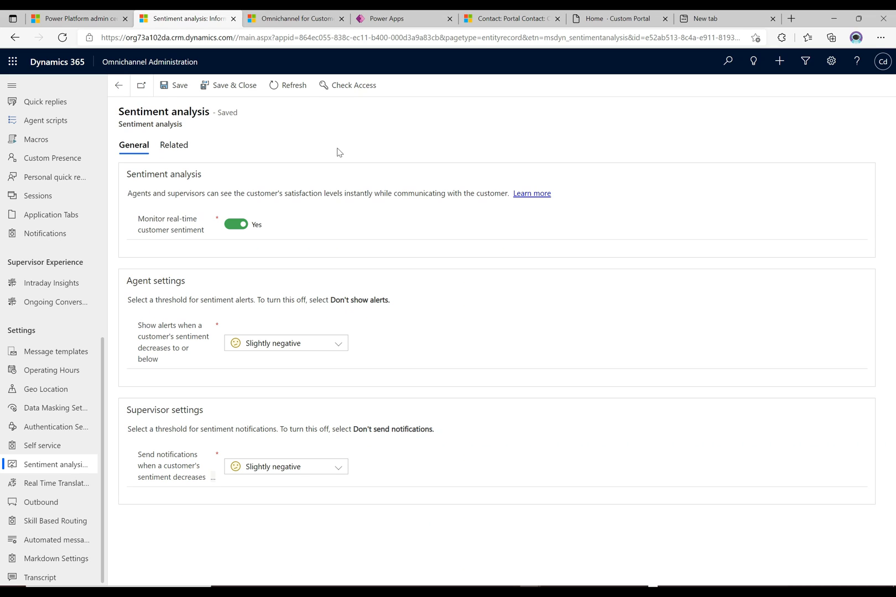
pyautogui.click(617, 19)
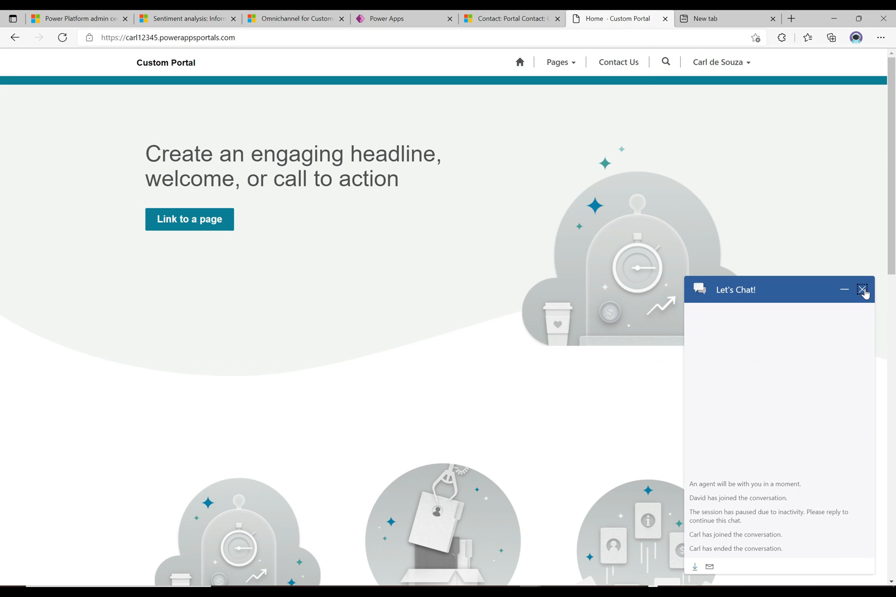
# Close the ended Let's Chat conversation, leaving only the chat launcher on the portal
pyautogui.click(861, 288)
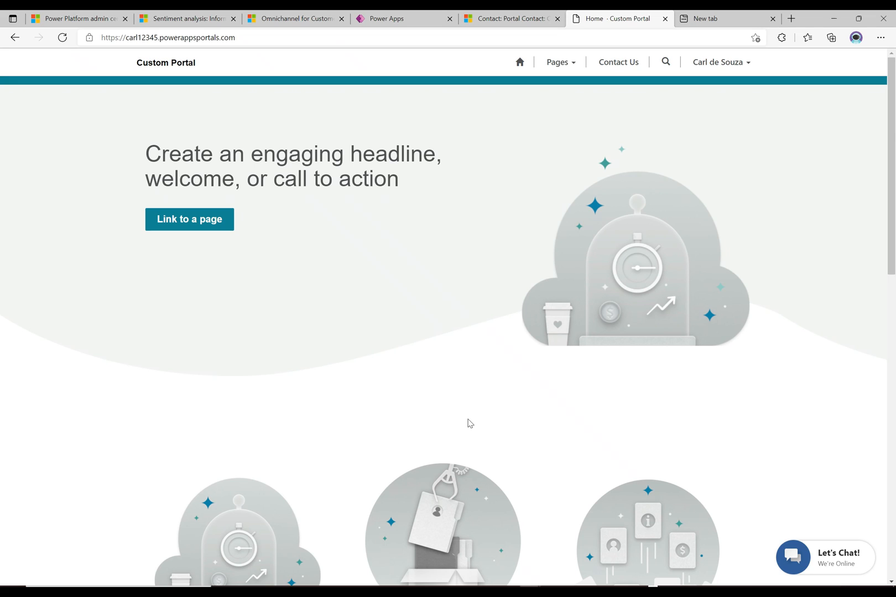
pyautogui.moveTo(589, 455)
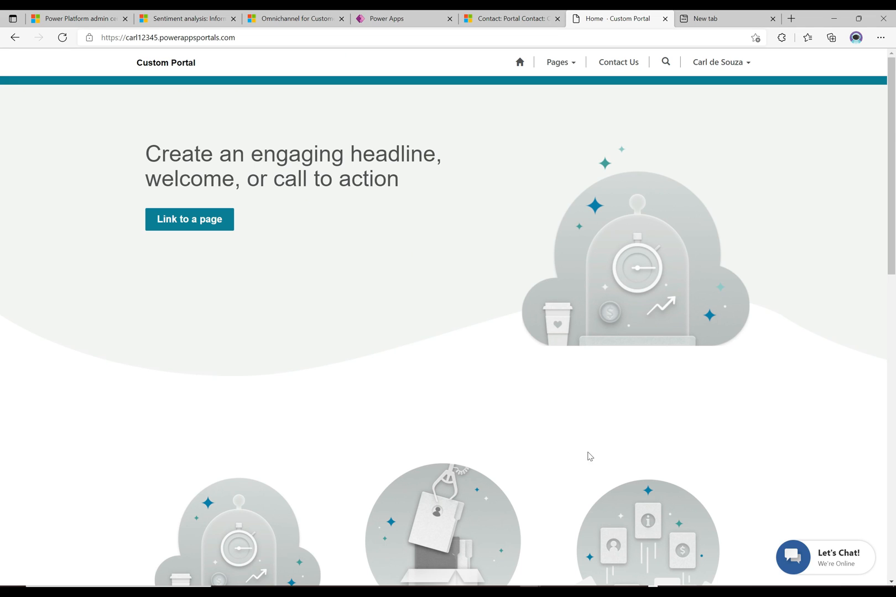
pyautogui.moveTo(820, 564)
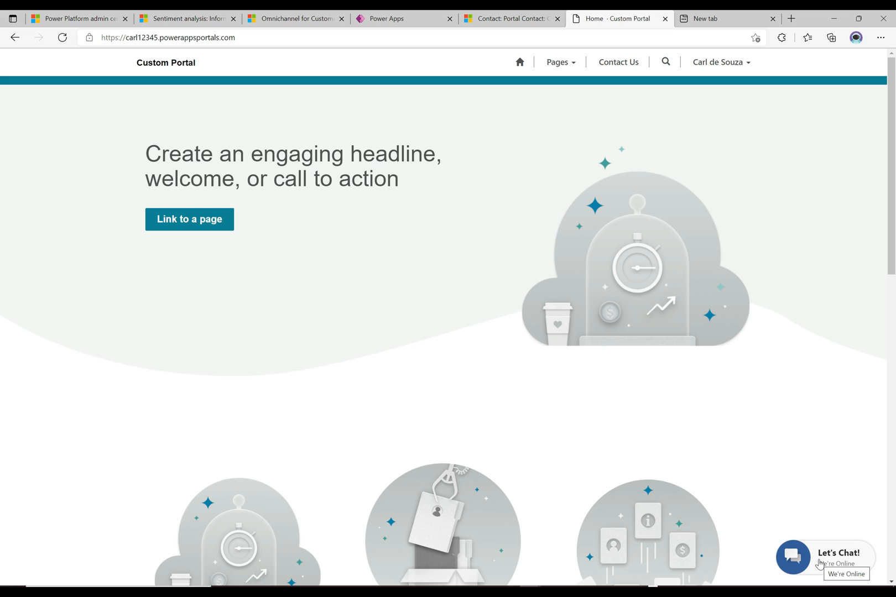
# Start a new chat from the Let's Chat launcher, arriving as Visitor 2's request
pyautogui.click(793, 556)
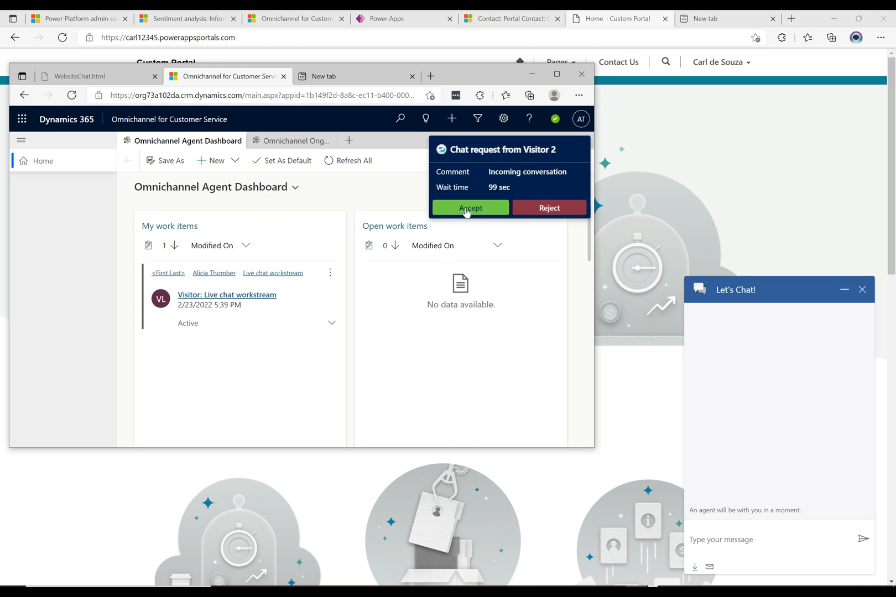
# Accept Visitor 2's chat request as agent Alicia and greet the customer with 'Hi'
pyautogui.click(470, 208)
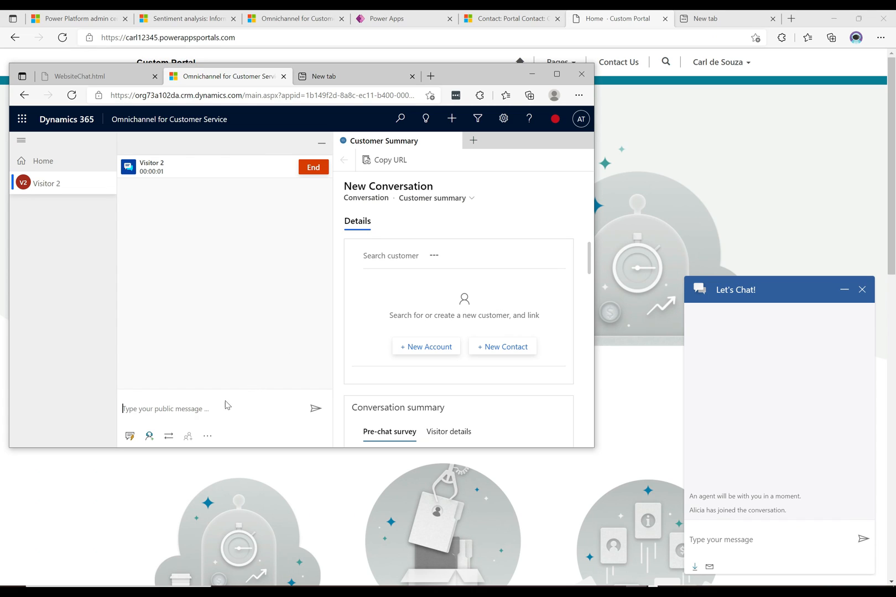
pyautogui.moveTo(236, 178)
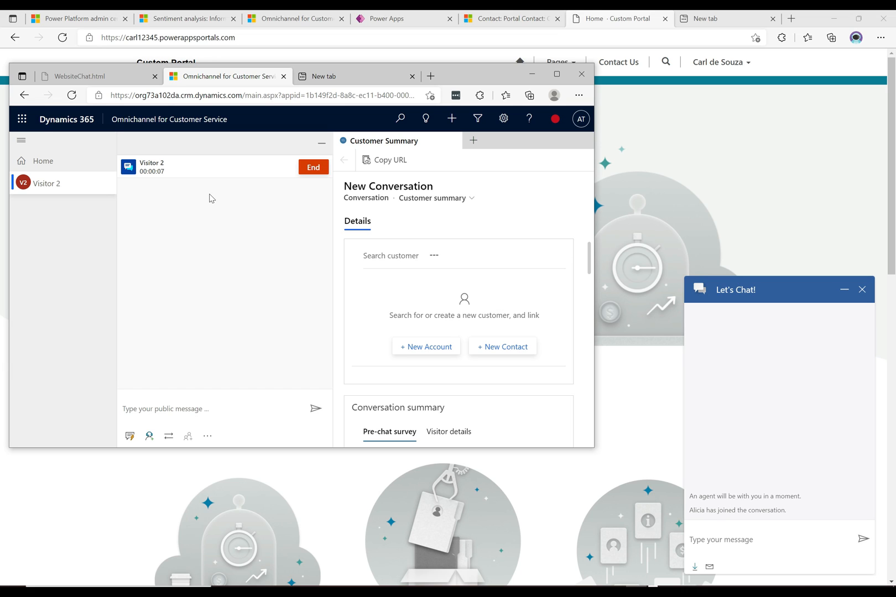
pyautogui.moveTo(159, 166)
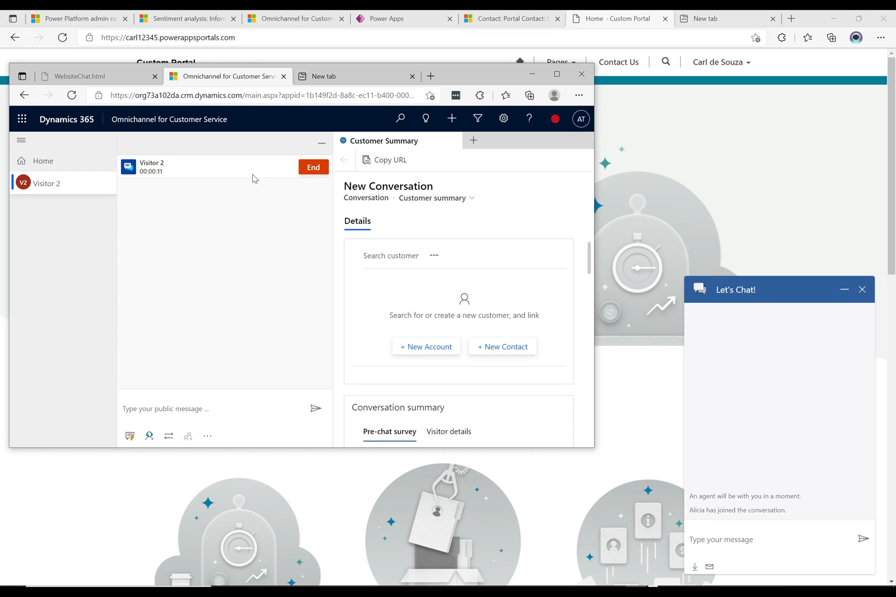
pyautogui.moveTo(220, 315)
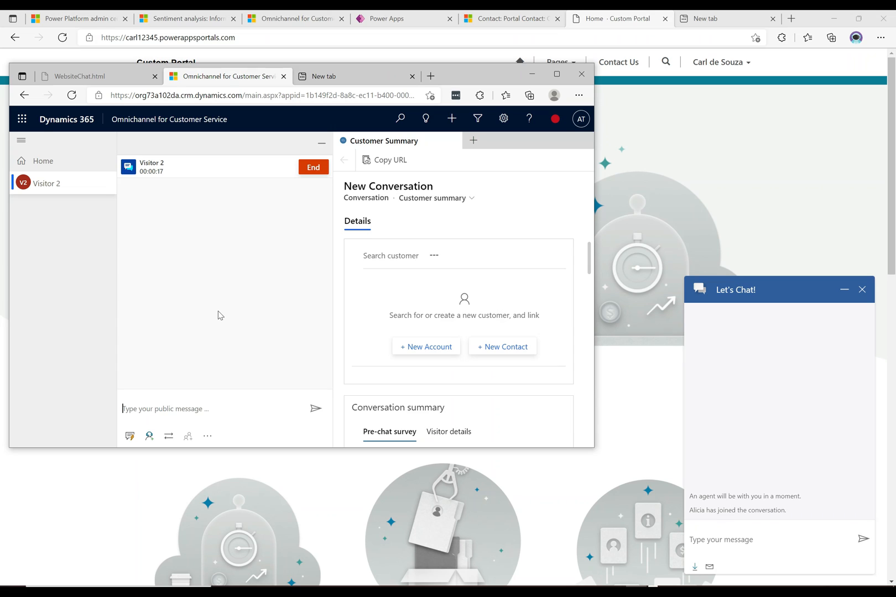
pyautogui.write('Hi')
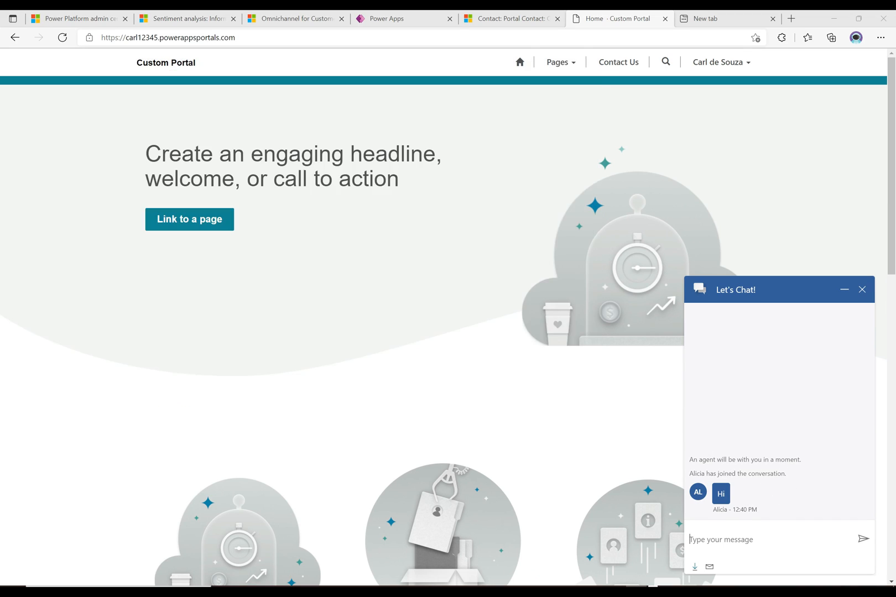
# Send the customer message 'Hi, I am unhappy' to the agent from the Let's Chat widget
pyautogui.write('Hi,')
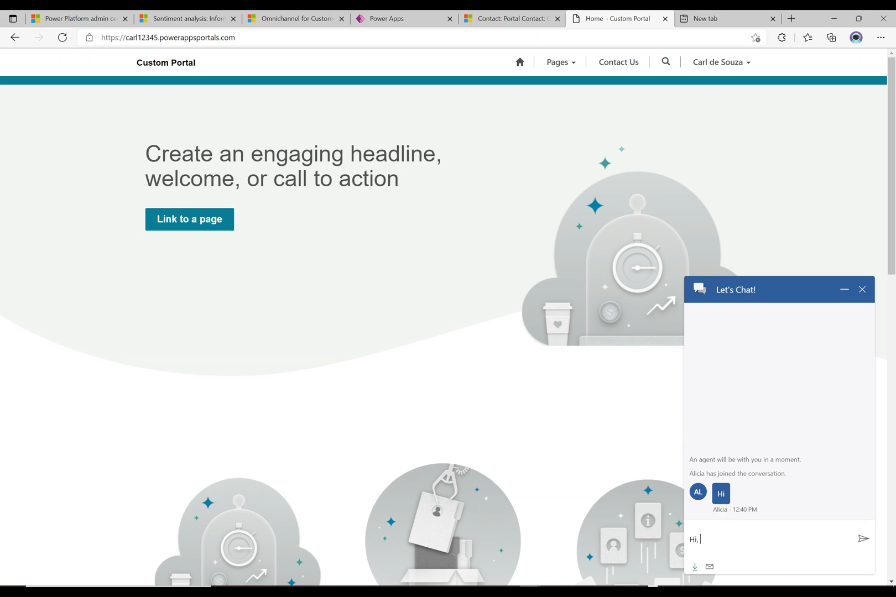
pyautogui.write('I am')
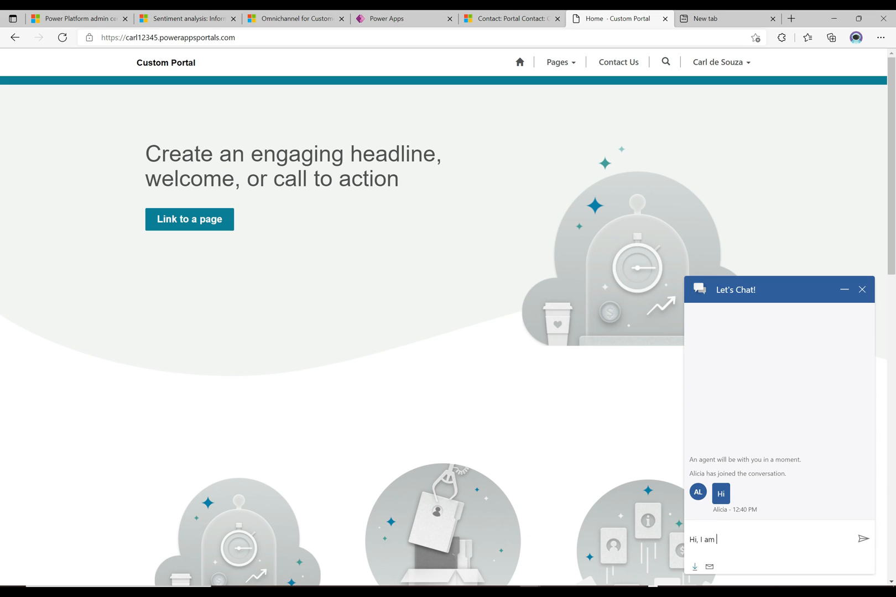
pyautogui.write('un')
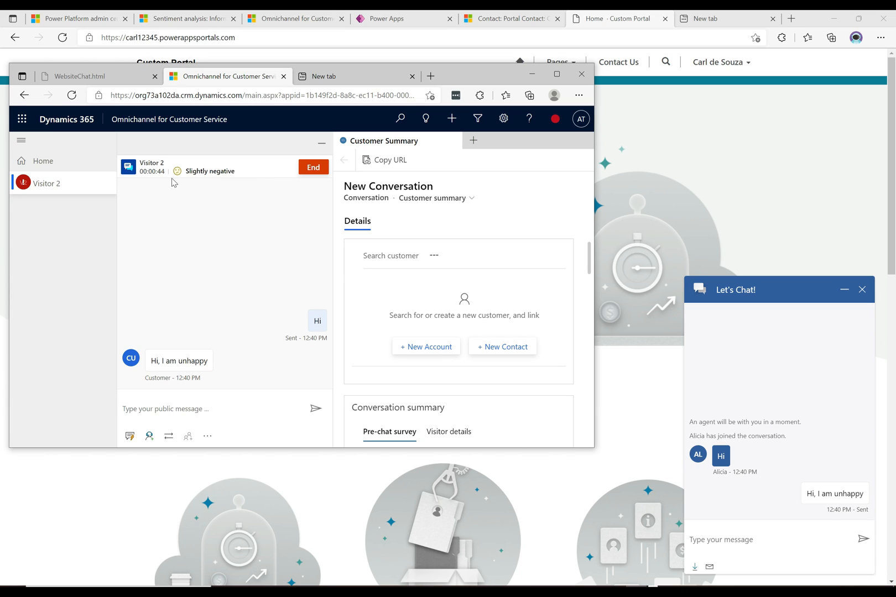
pyautogui.moveTo(175, 165)
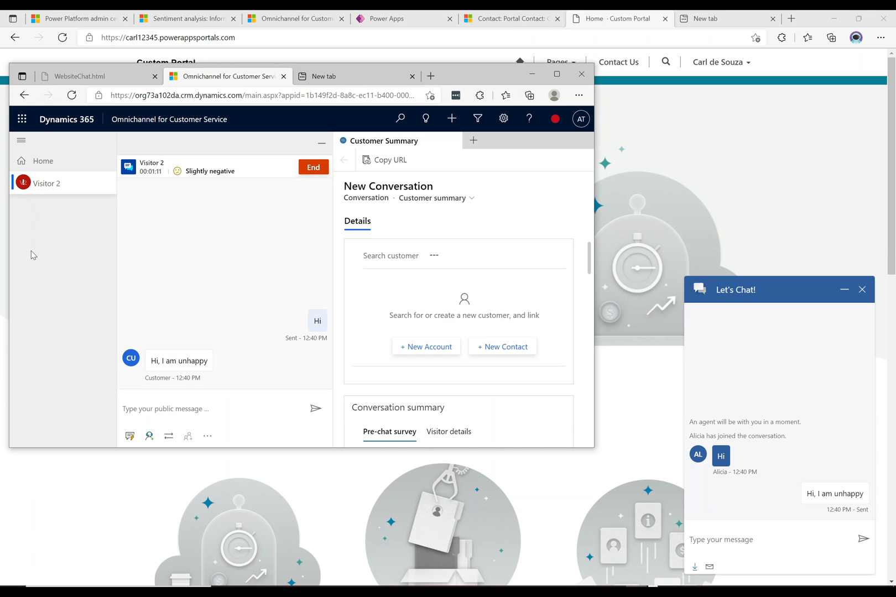
pyautogui.moveTo(64, 347)
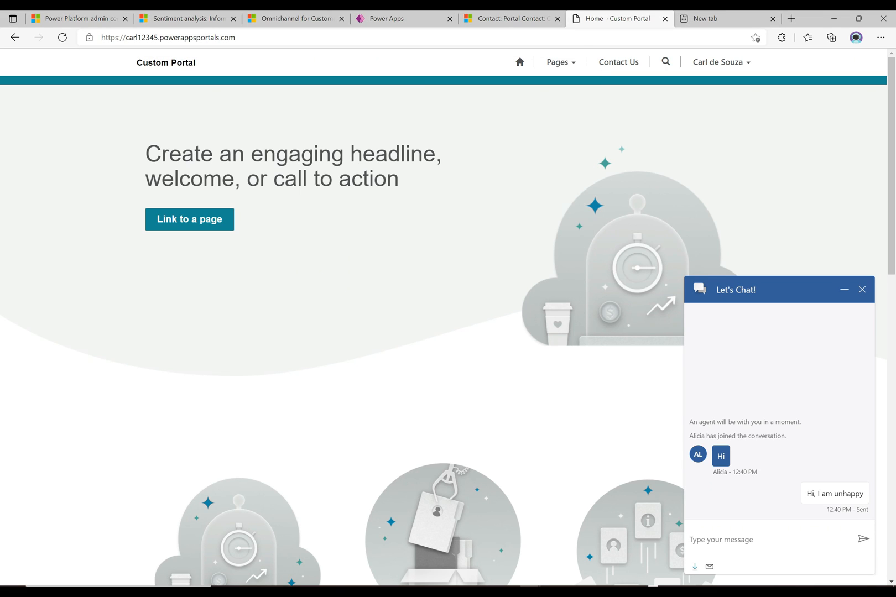
# Send the follow-up customer message 'Actually, I'm very unhappy' to the agent
pyautogui.write("Actually, I'm very unhappy")
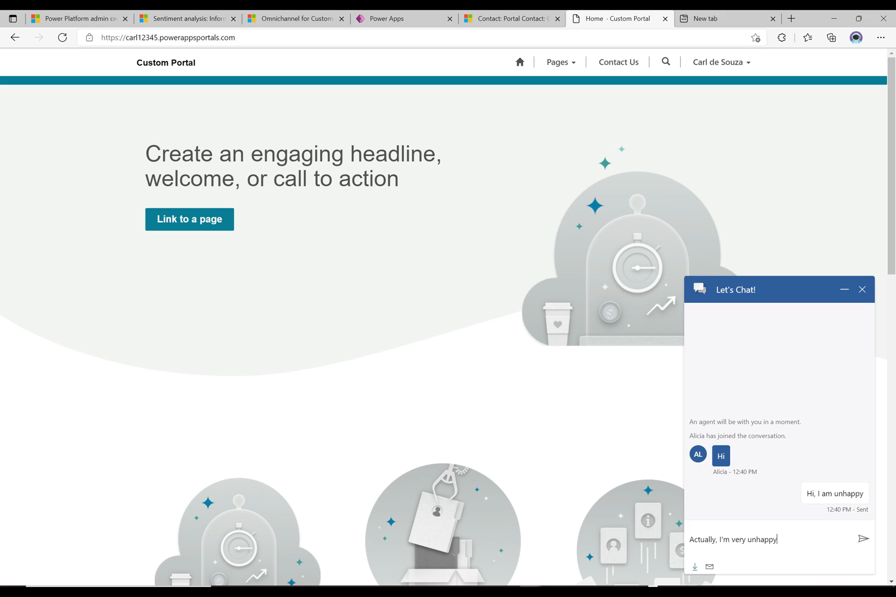
pyautogui.click(863, 538)
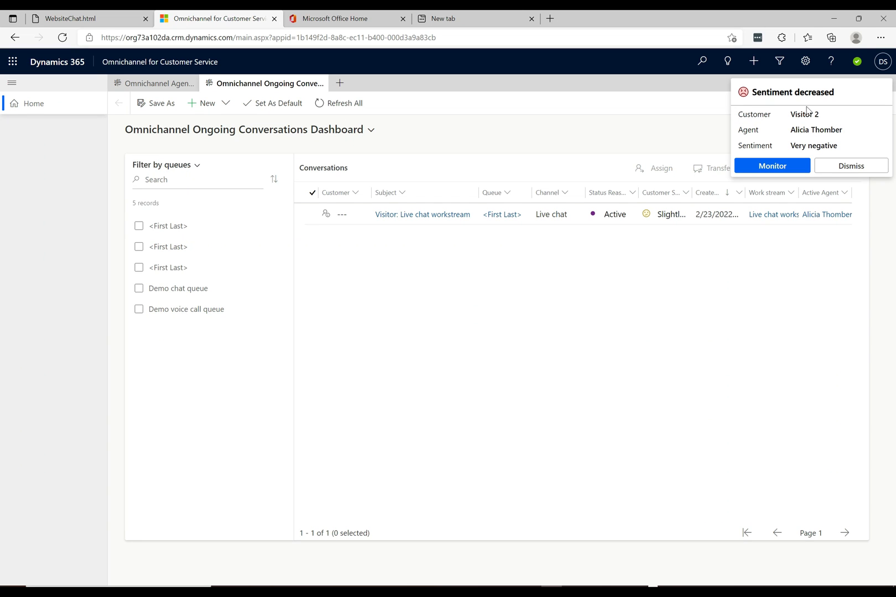
pyautogui.moveTo(787, 106)
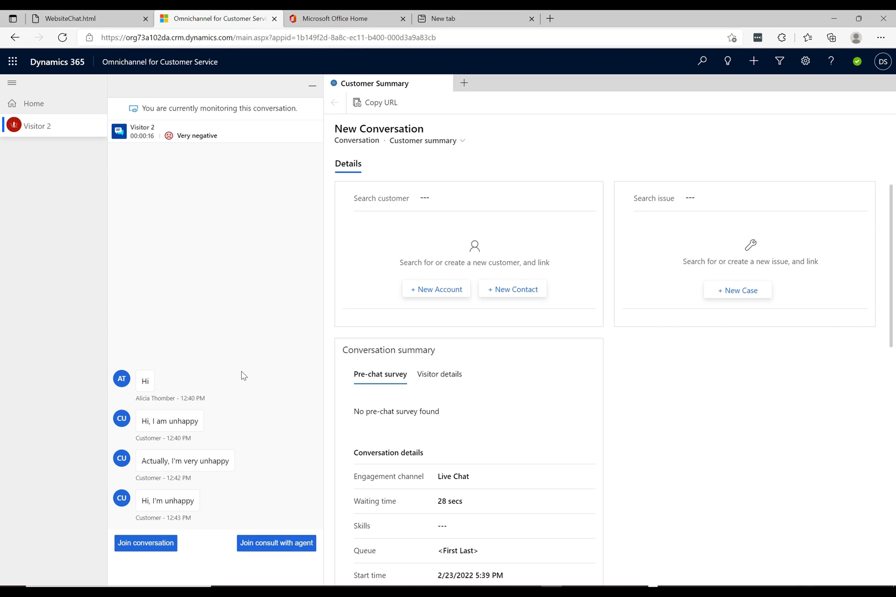
pyautogui.moveTo(251, 402)
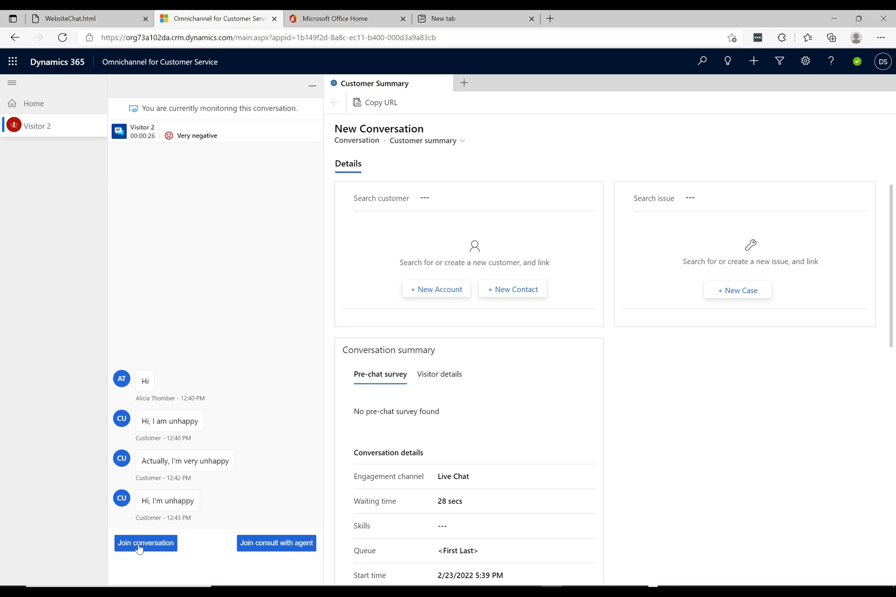
pyautogui.moveTo(239, 563)
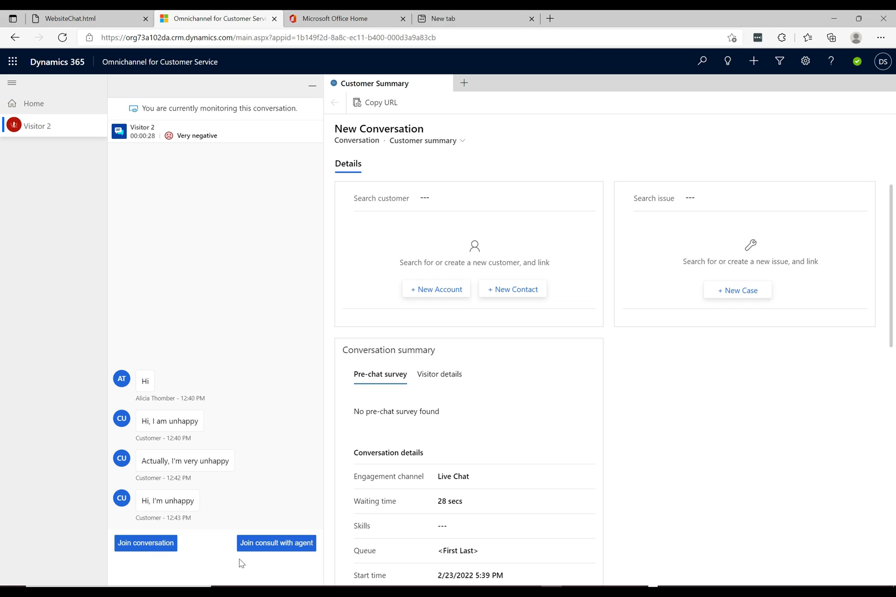
pyautogui.moveTo(285, 550)
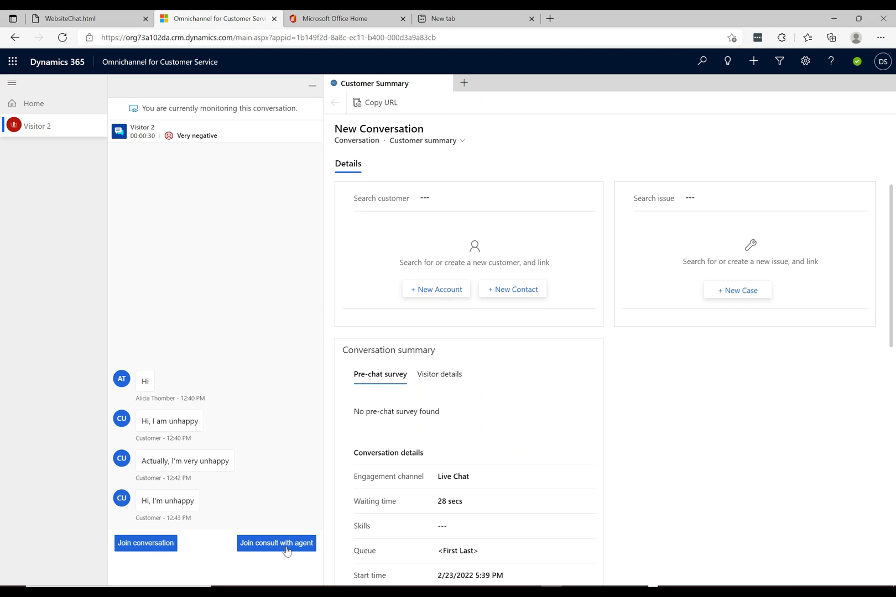
pyautogui.moveTo(205, 542)
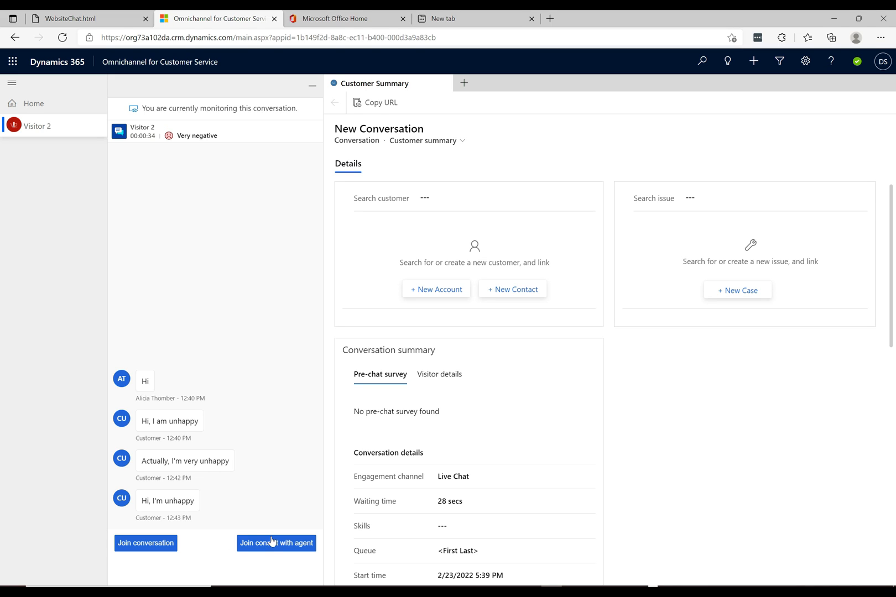
# Start a consult with agent Alicia and send the internal message 'Hey, everything ok here?'
pyautogui.click(276, 543)
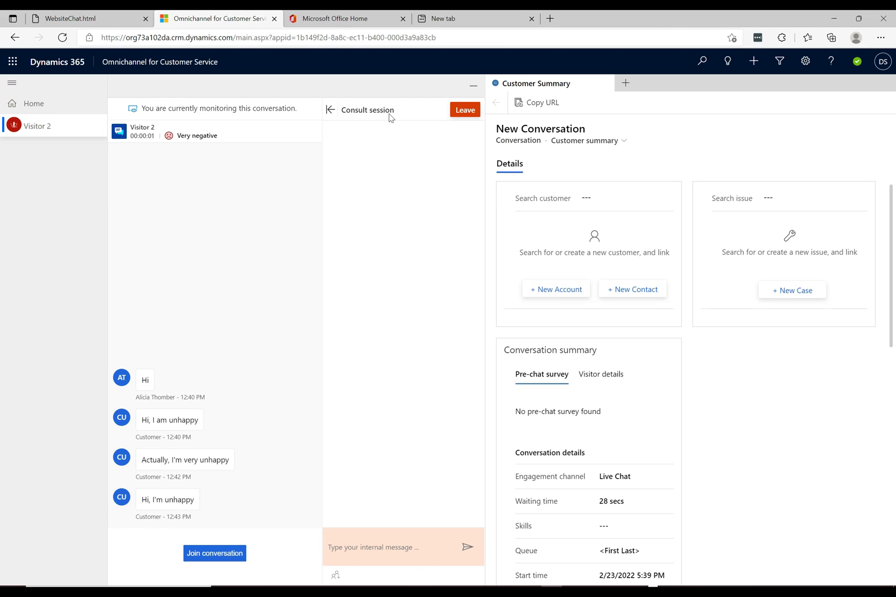
pyautogui.moveTo(400, 338)
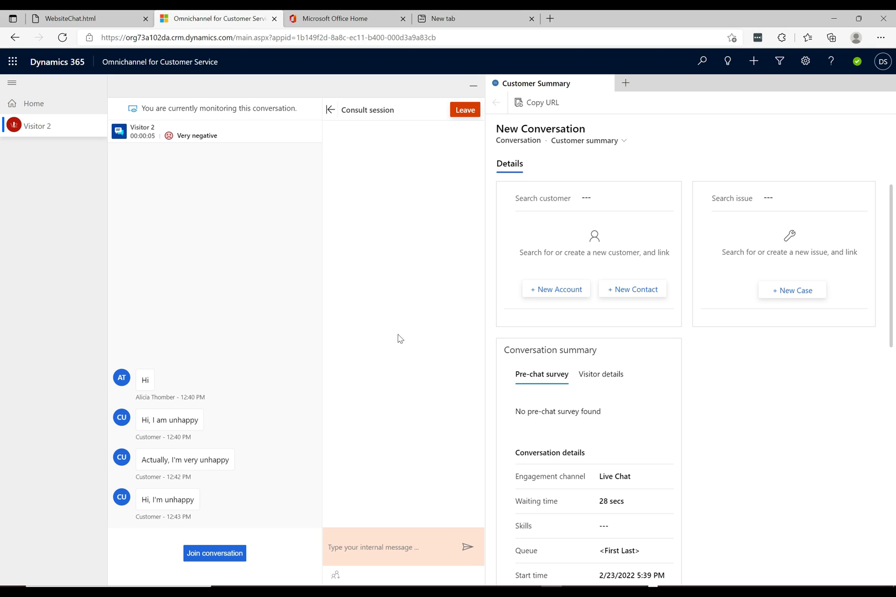
pyautogui.write('Hey')
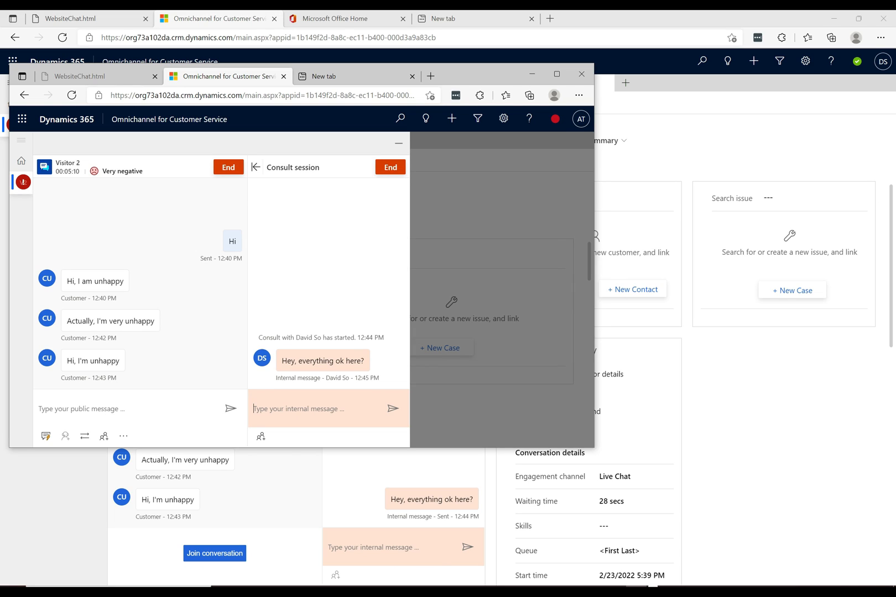
# Reply 'I don't so. Want to join?' in the consult and return to the supervisor workspace
pyautogui.write("I don't")
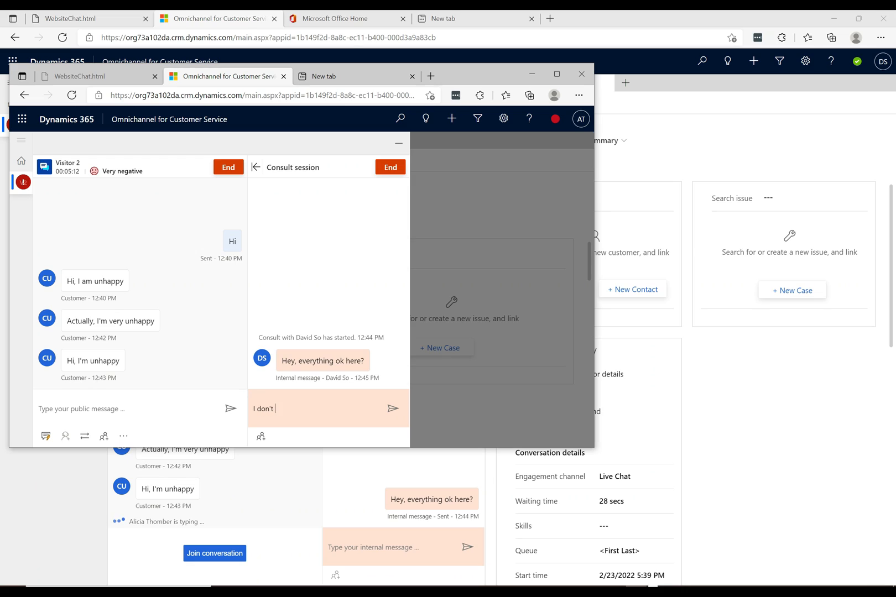
pyautogui.write('so')
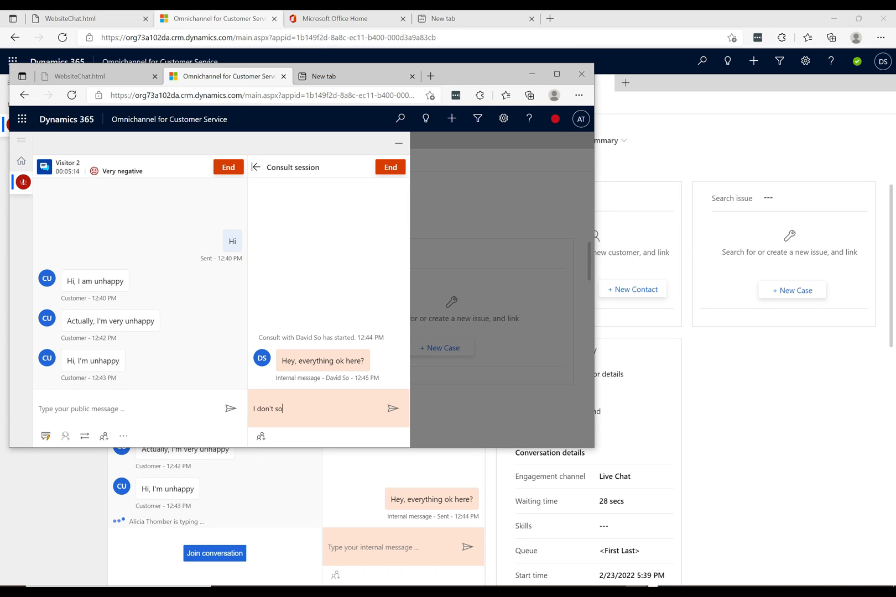
pyautogui.write('Want tojo')
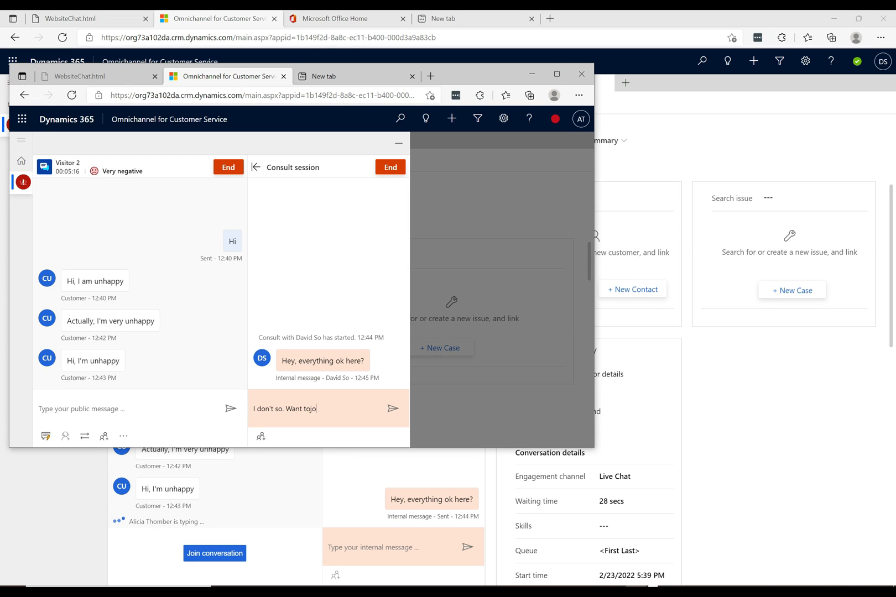
pyautogui.click(393, 408)
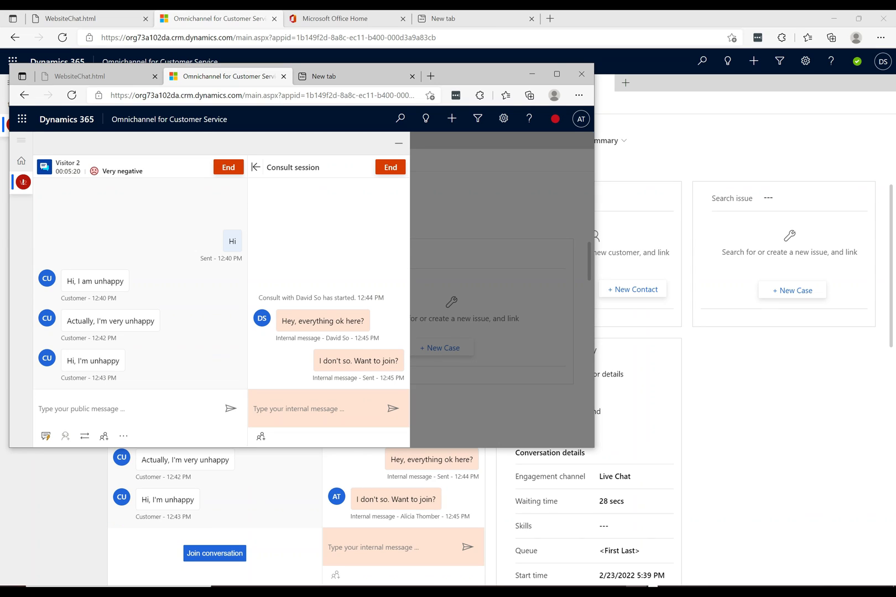
pyautogui.click(320, 408)
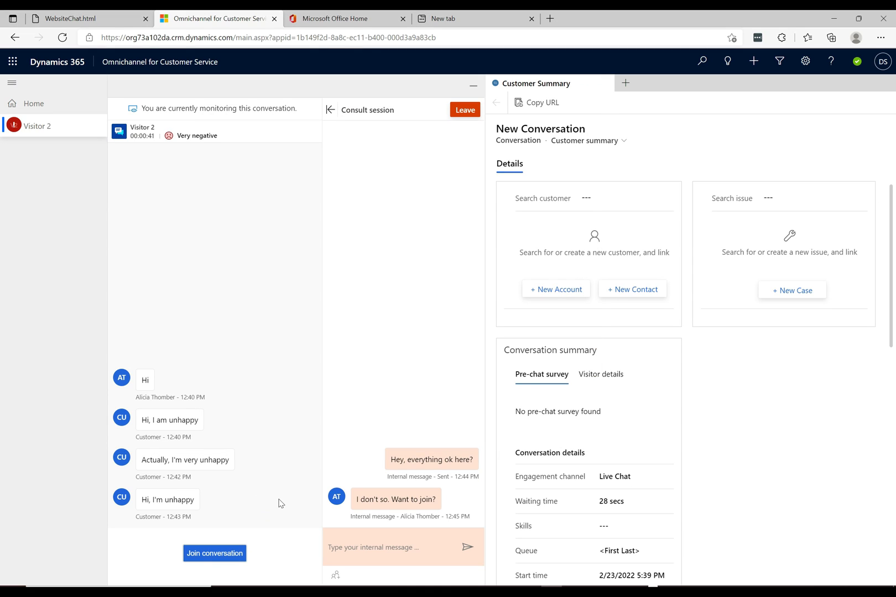
# Join Visitor 2's customer conversation as supervisor while the consult stays open
pyautogui.click(215, 553)
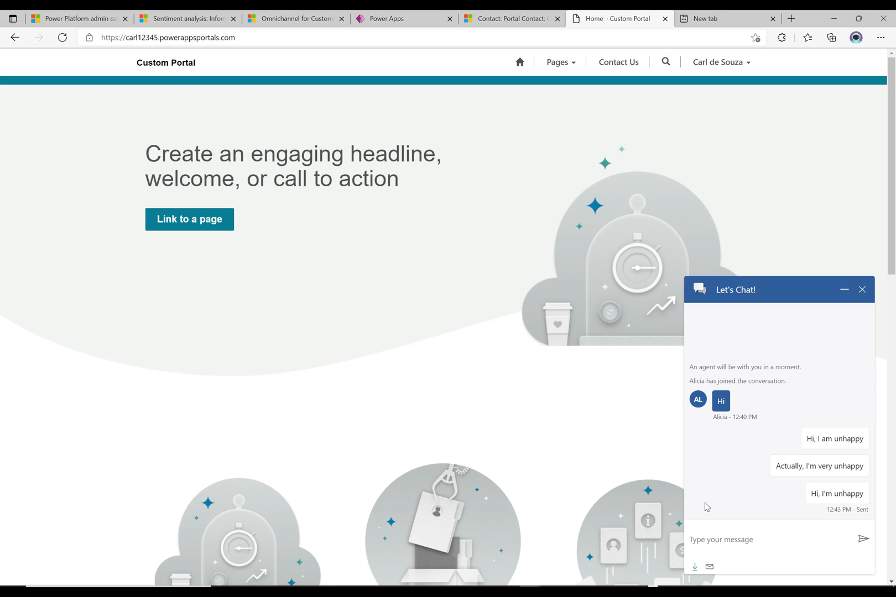
pyautogui.click(721, 539)
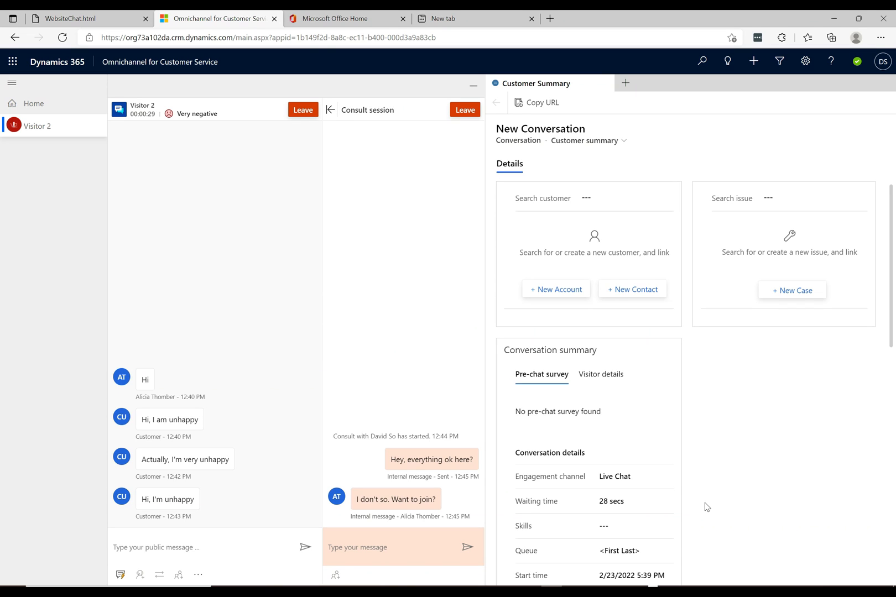
# Send the customer the supervisor greeting "Hey, I'm a supervisor. Can I help you?"
pyautogui.write('Hey,')
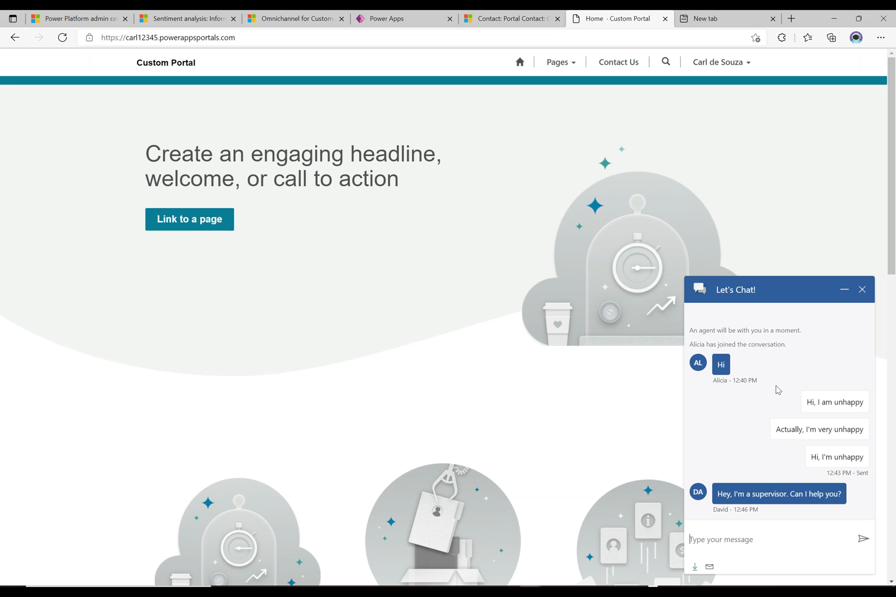
pyautogui.moveTo(732, 471)
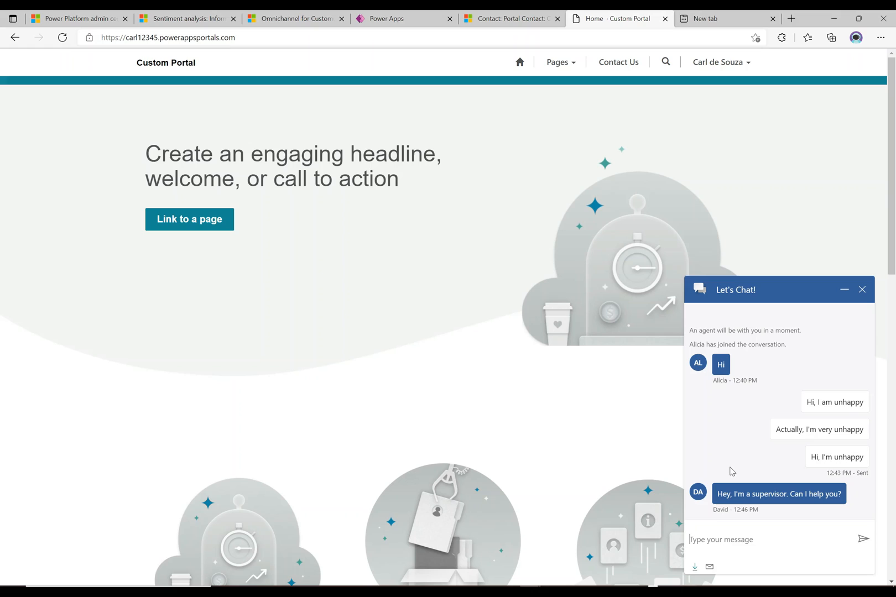
# Send "I'm very happy now. Thank you!" from the Let's Chat widget as the customer
pyautogui.write("I'm b")
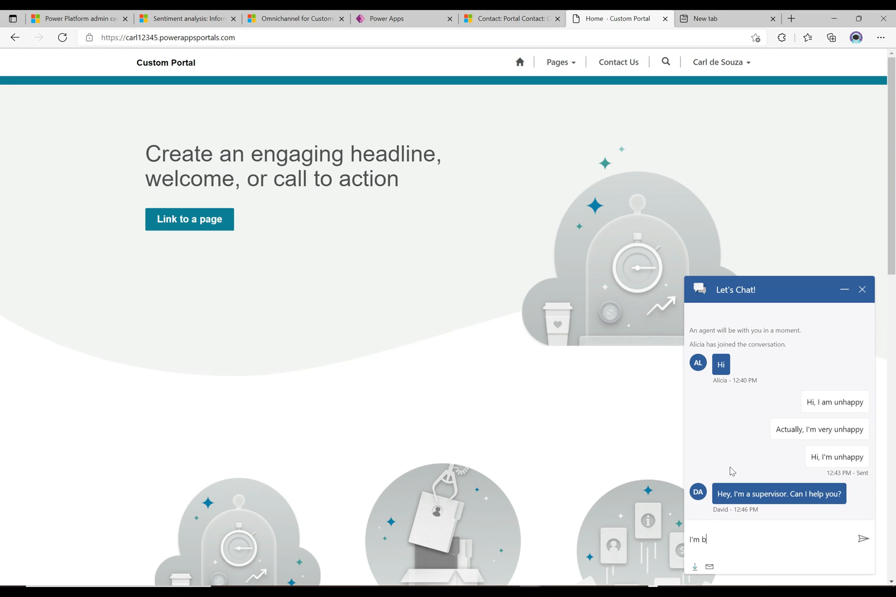
pyautogui.write("I'm very happy")
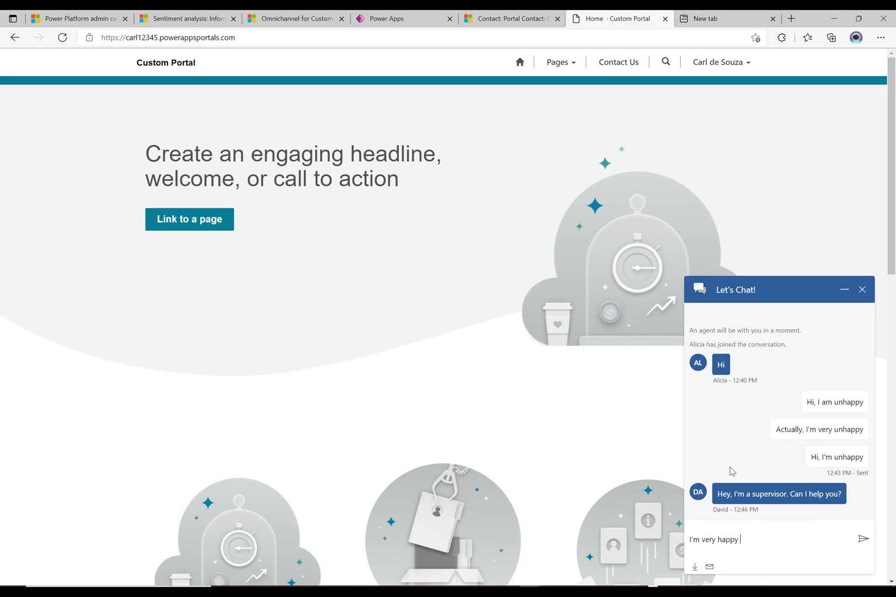
pyautogui.write('now. Thank you!')
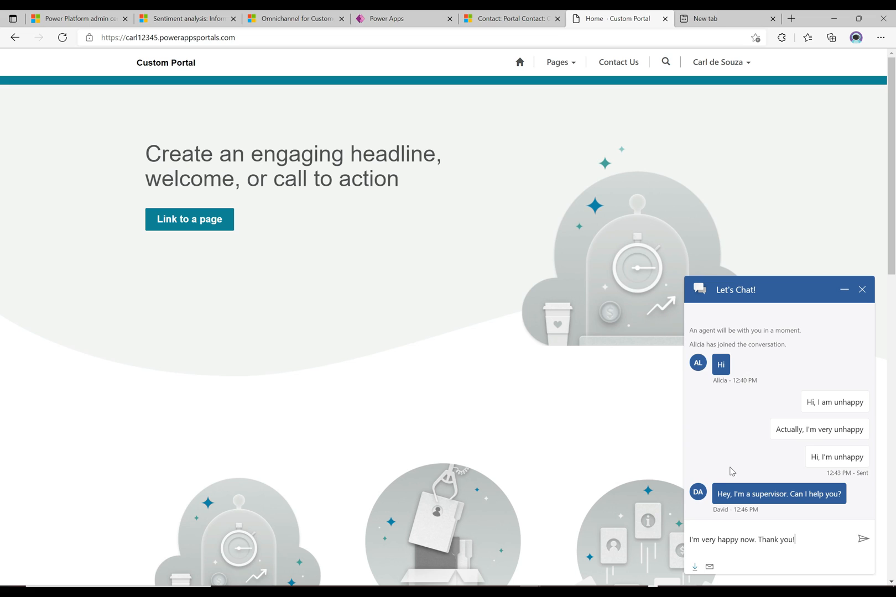
pyautogui.click(863, 538)
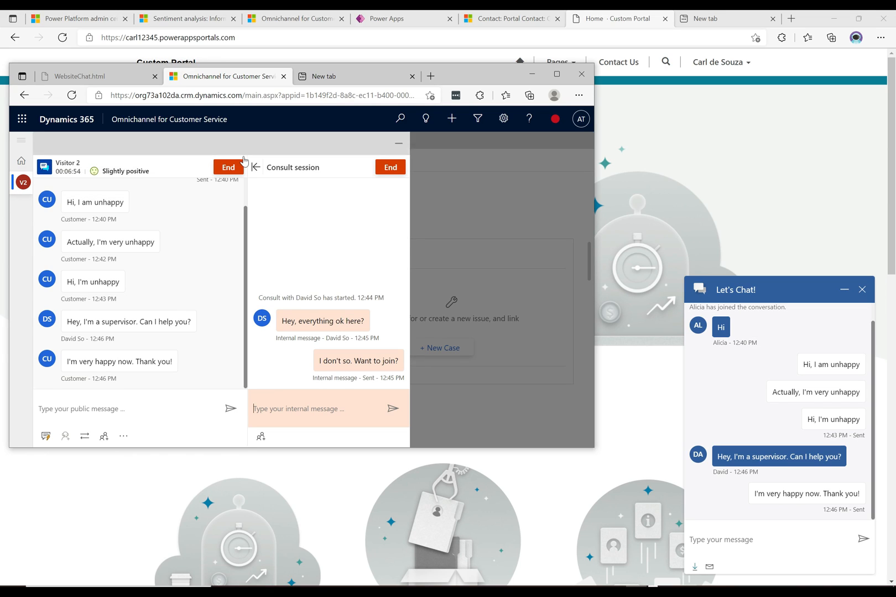
pyautogui.moveTo(23, 182)
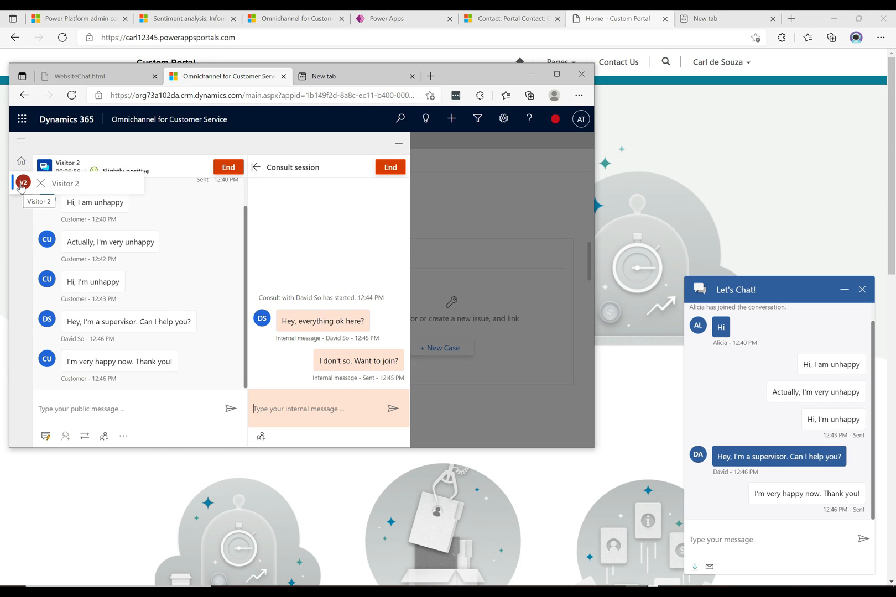